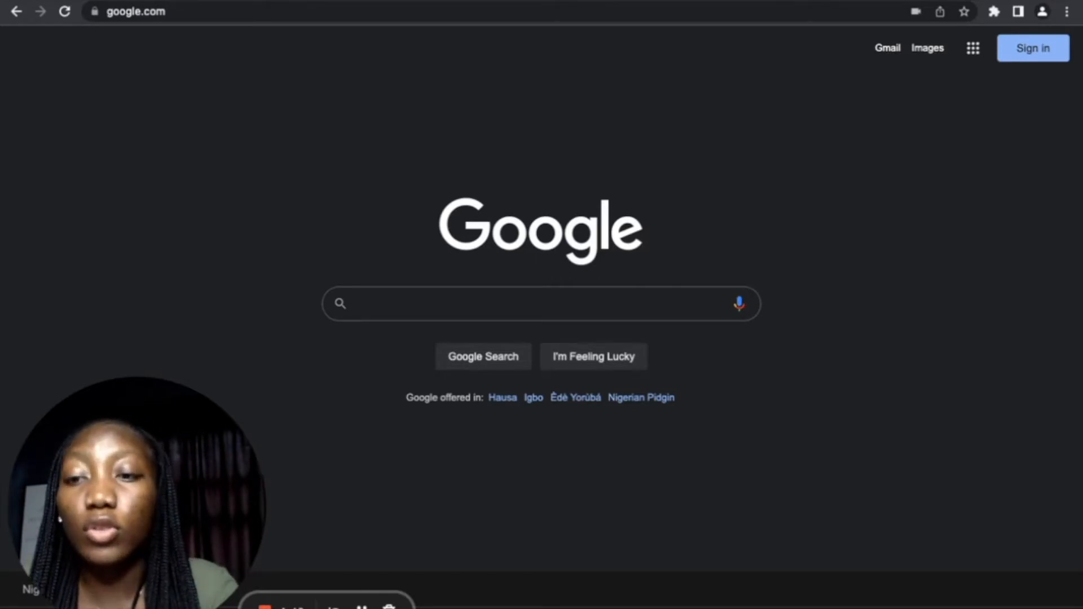
Step: Type the quoted 'job satisfaction… positive emotional state resulting from the appraisal' phrase plus 'edwin locke'
type("*")
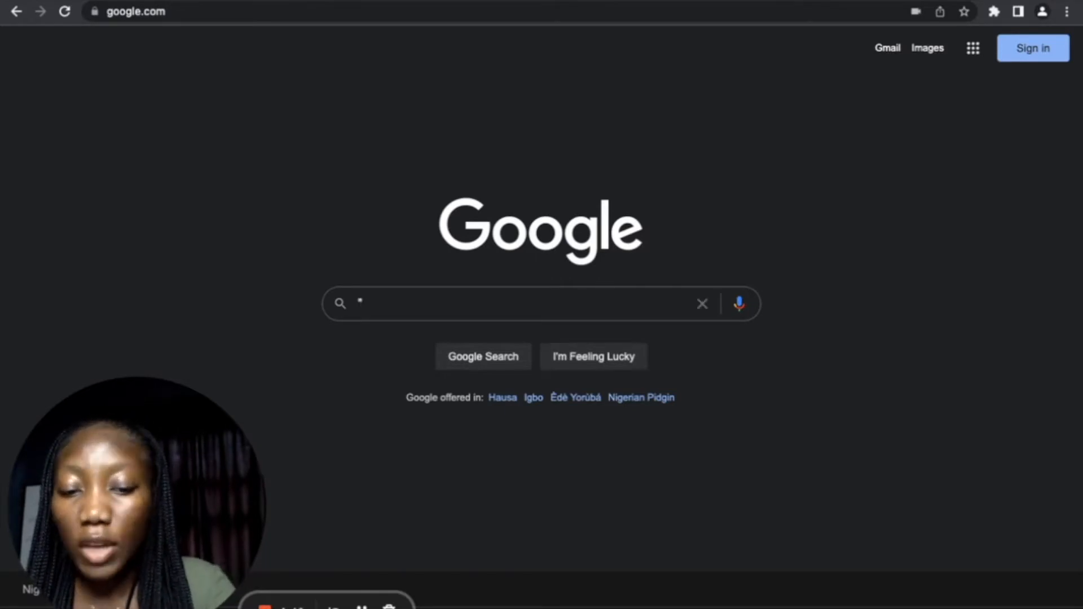
type("job satisfaction as a pleasurable")
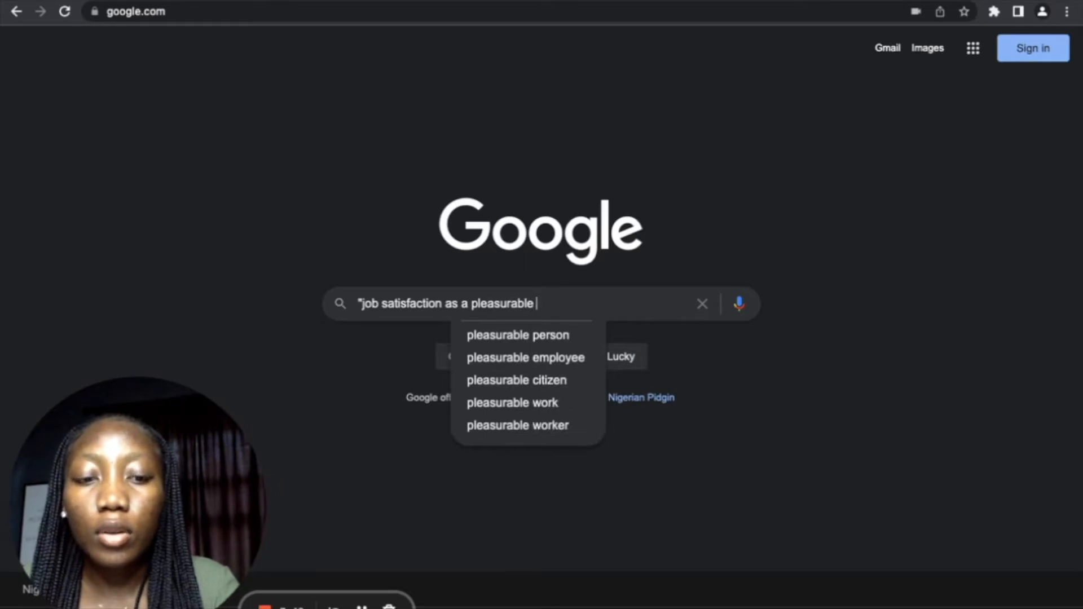
type("postiv")
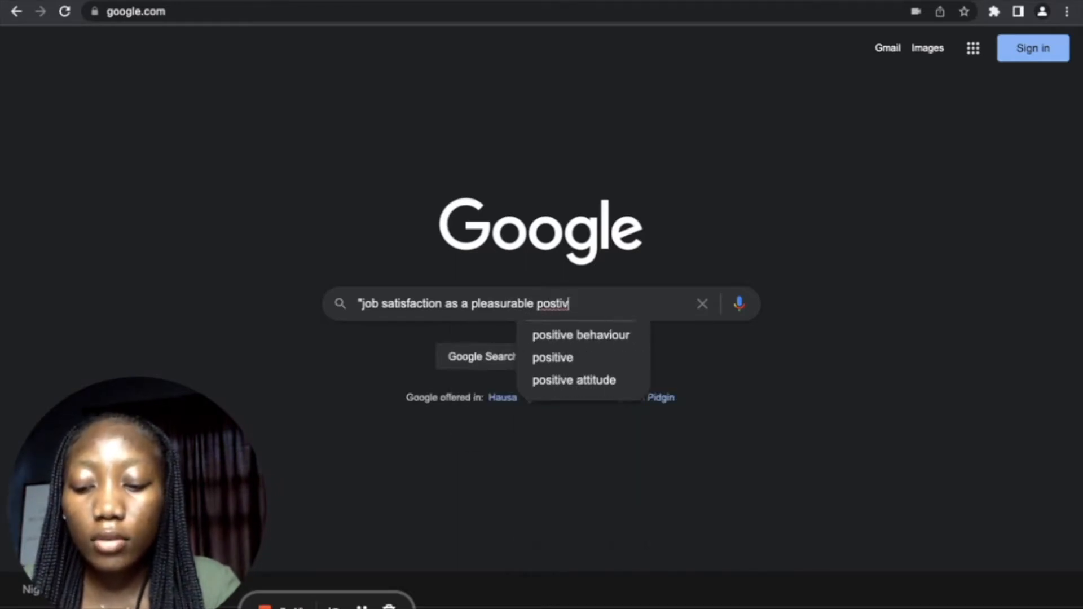
type("e emotio")
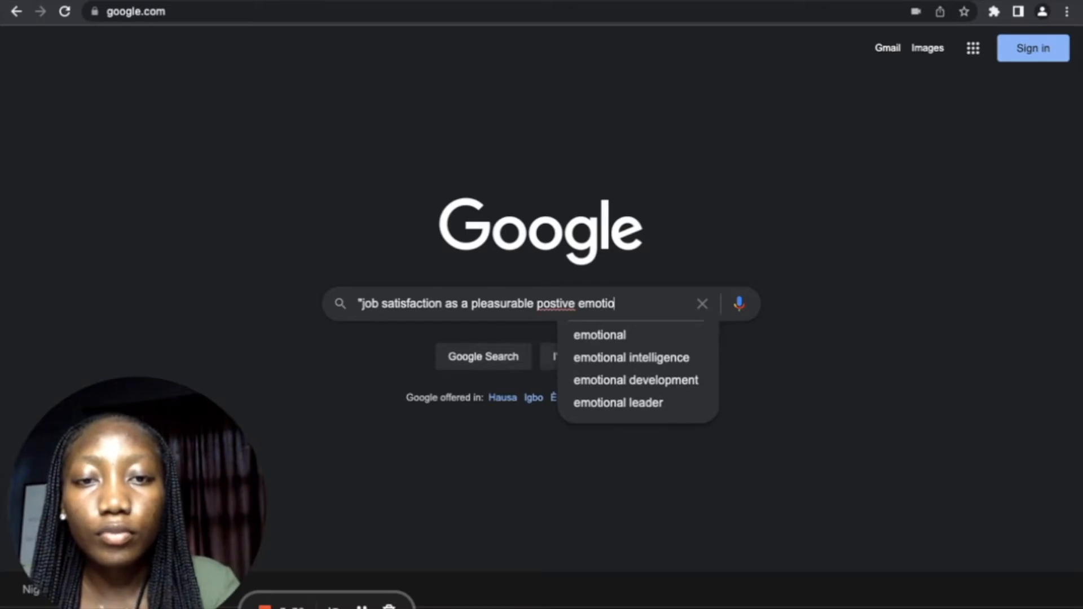
type("nal state")
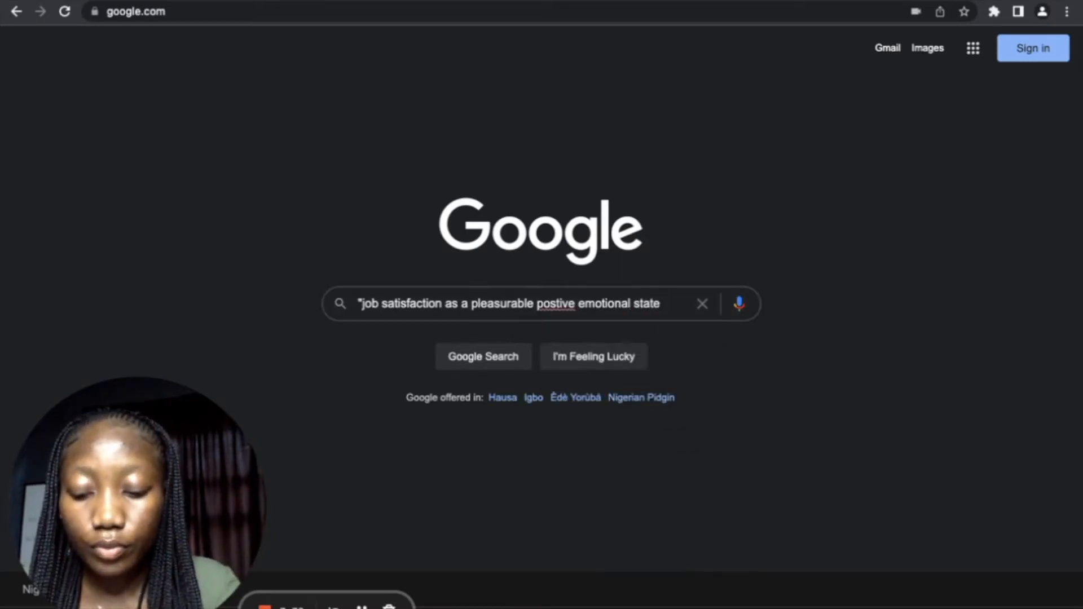
type("resulting")
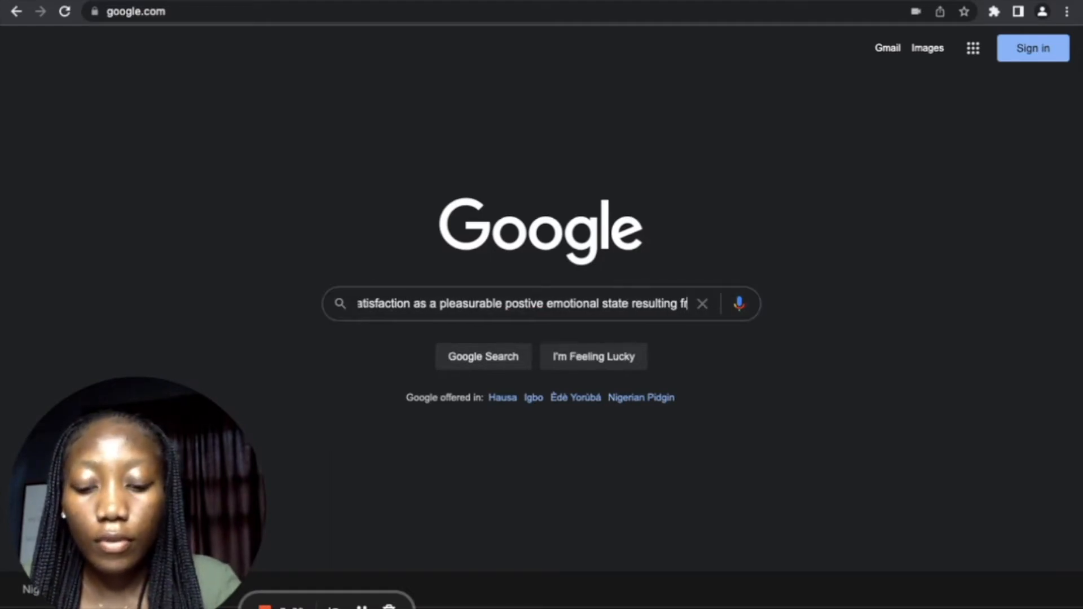
type("from the")
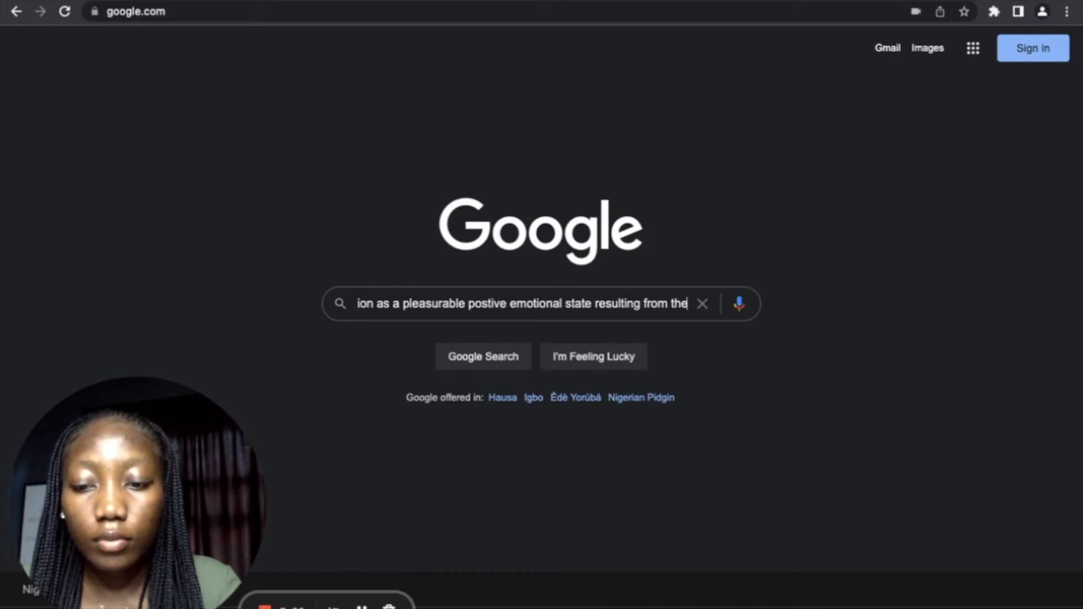
type("appraisal of")
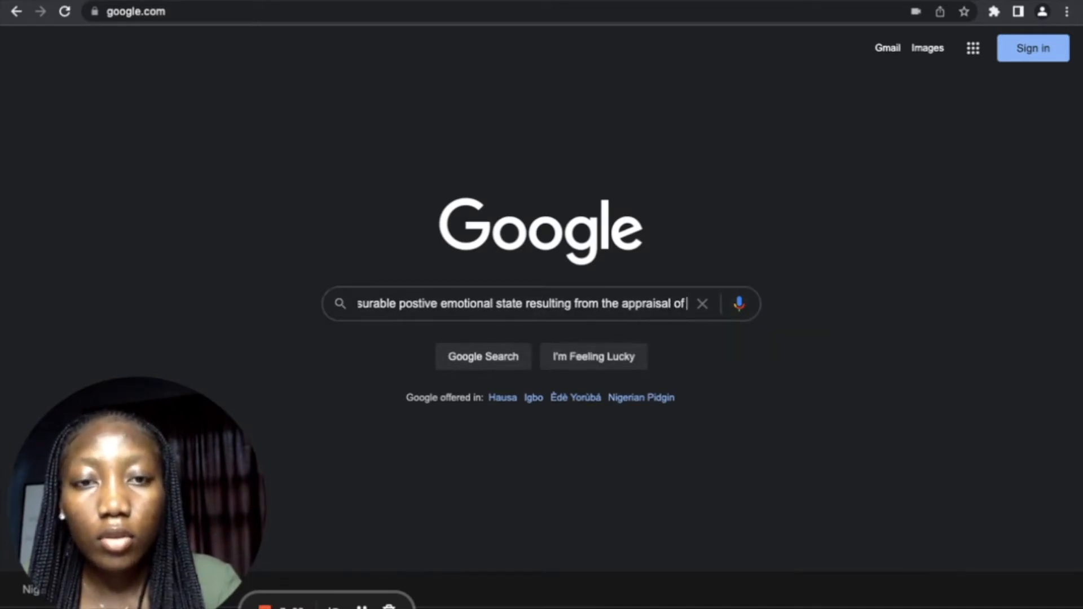
type("one's work")
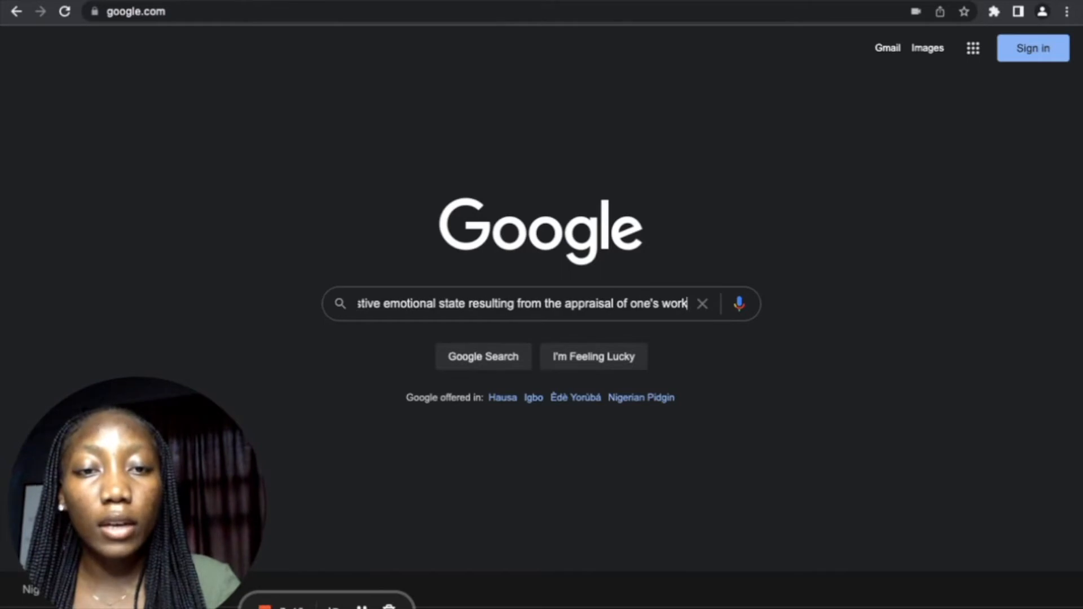
type("\" e")
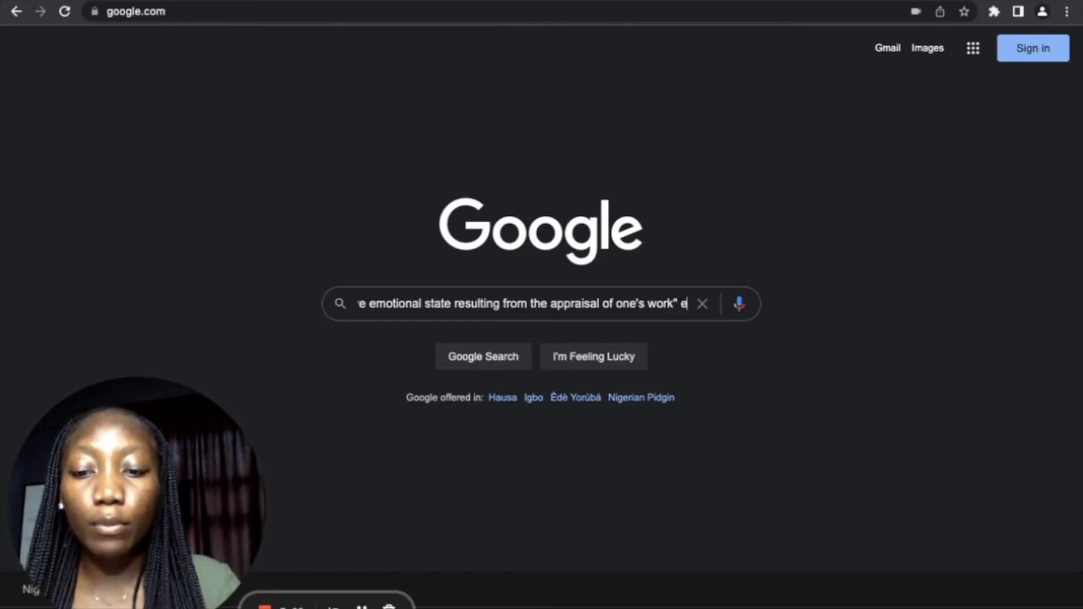
type("edwin loc")
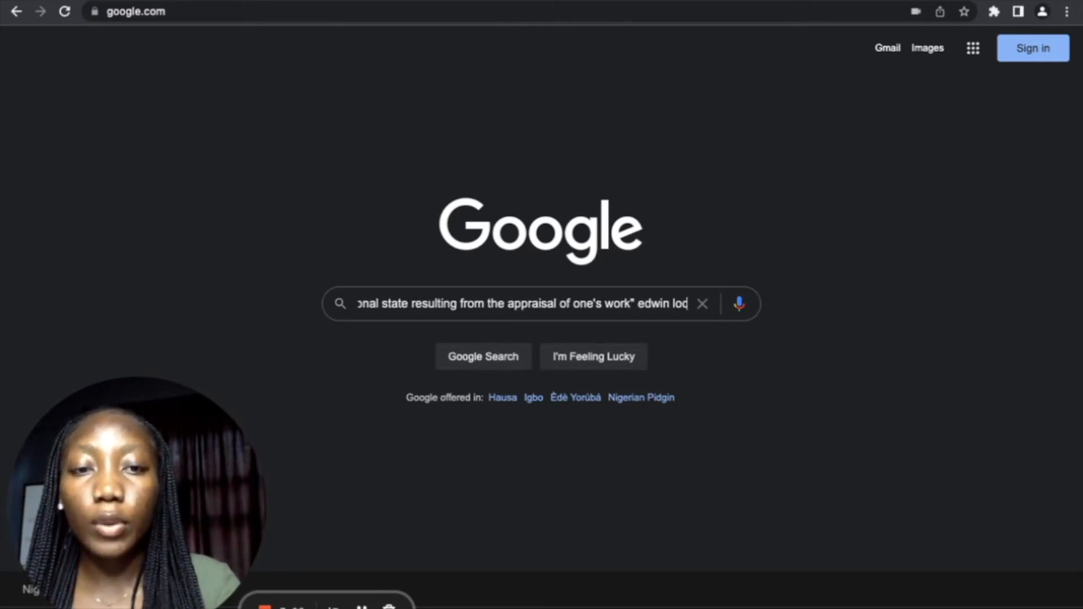
Step: Run the quoted-definition search, then append filetype:pdf to the query
key("Enter")
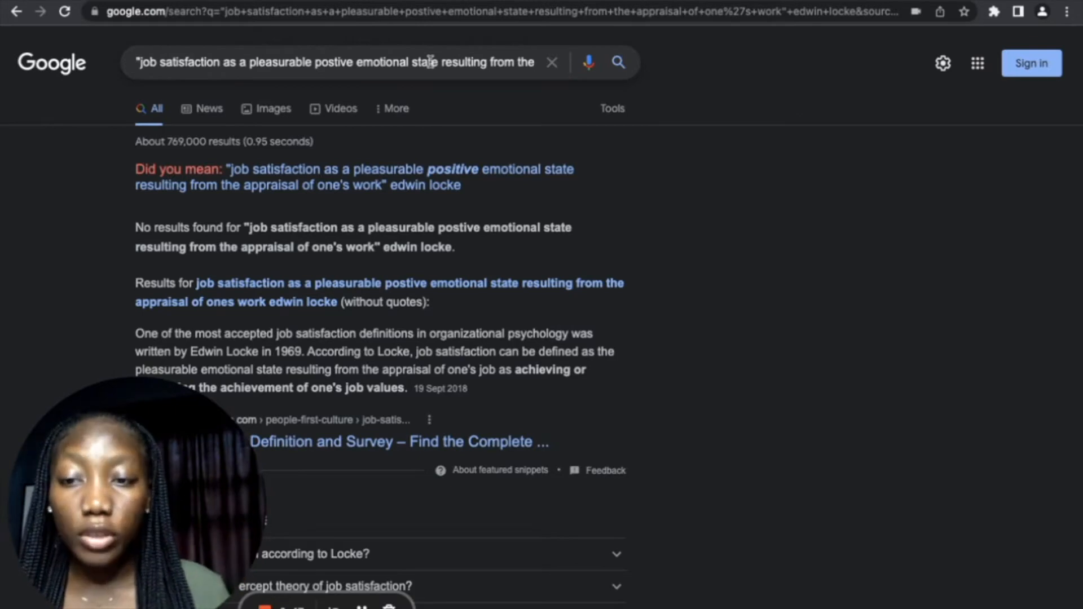
left_click(433, 61)
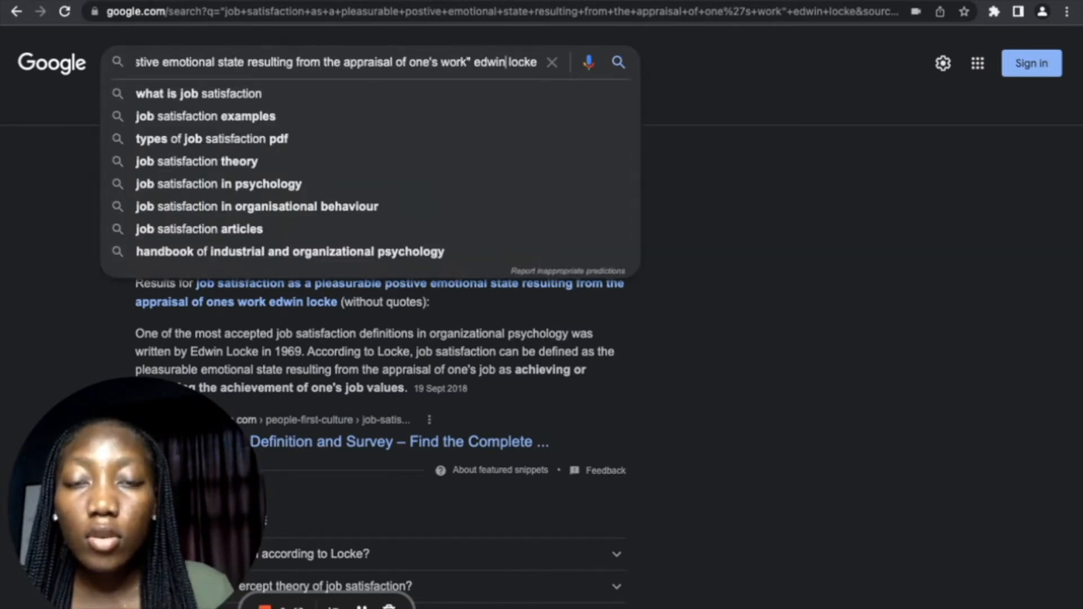
type("fi")
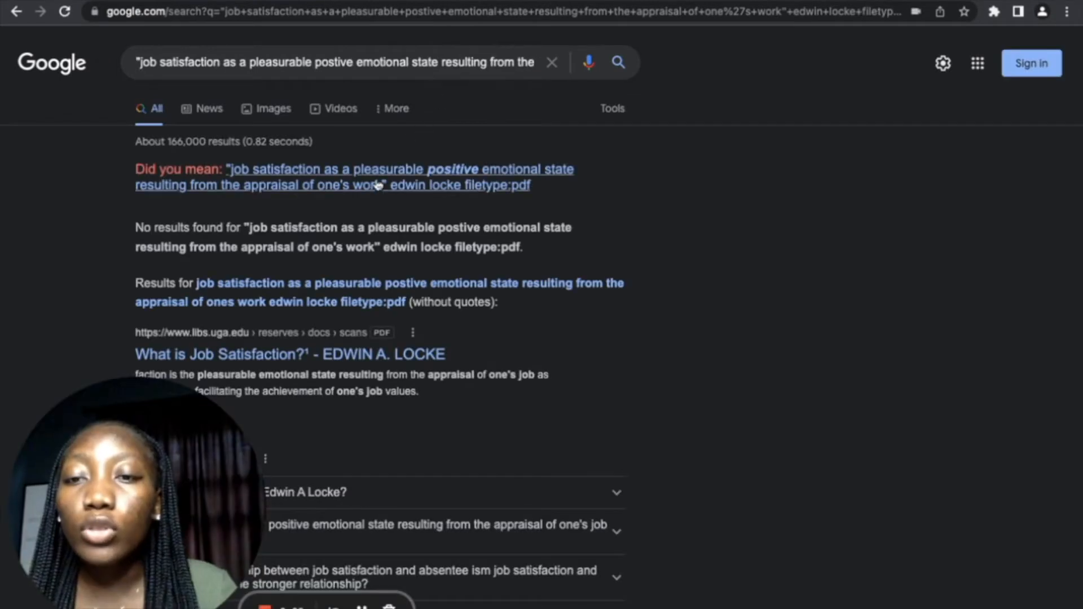
Step: Scroll down the PDF results to the 'Job Satisfaction Among Federal Employees' SAGE Journals link
scroll("down", 3)
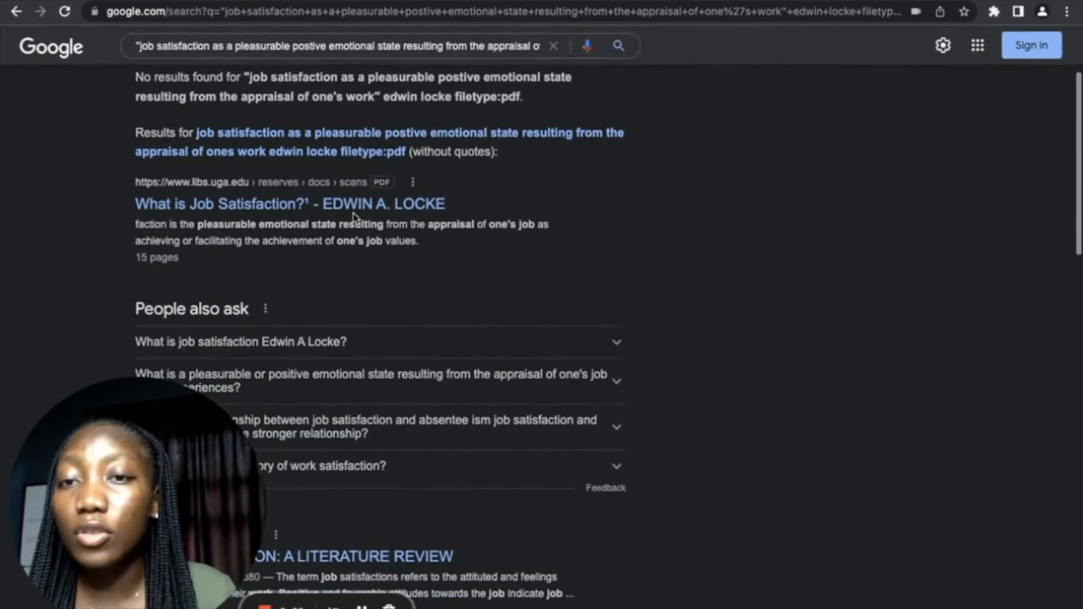
scroll("down", 3)
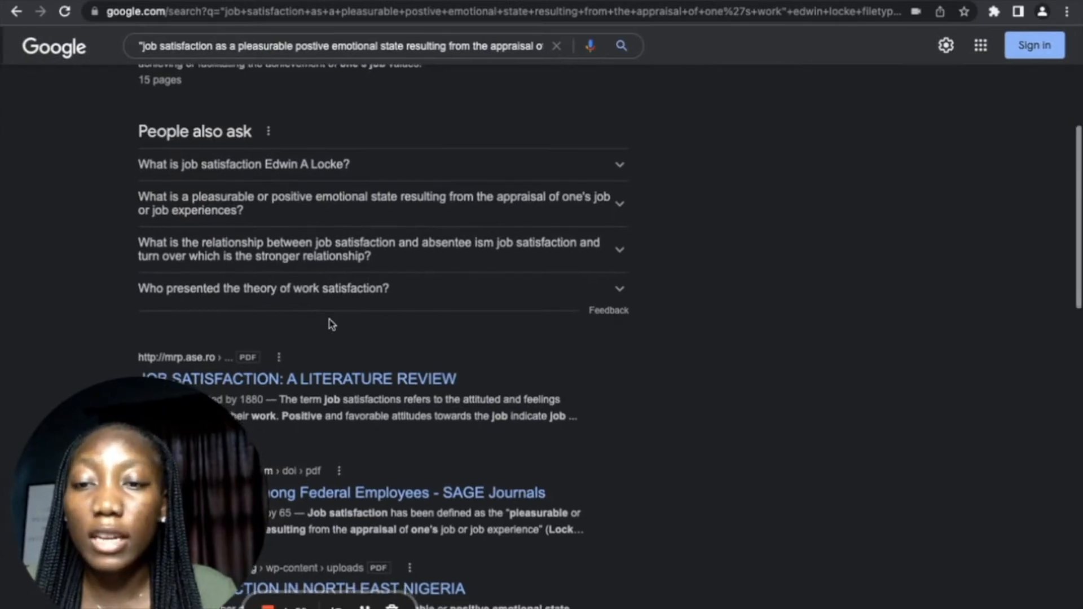
scroll("down", 3)
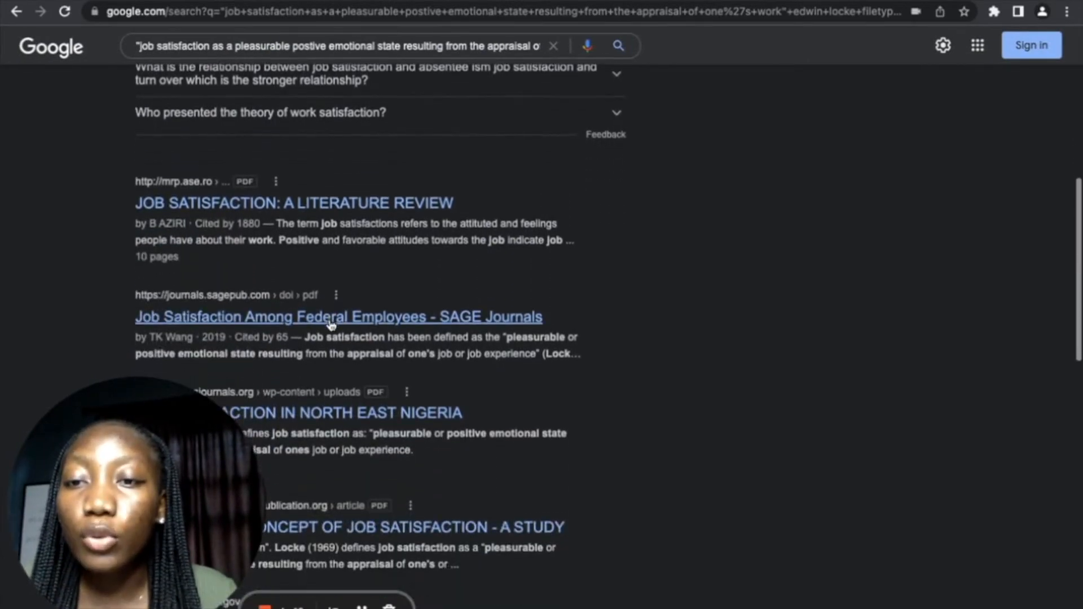
scroll("down", 3)
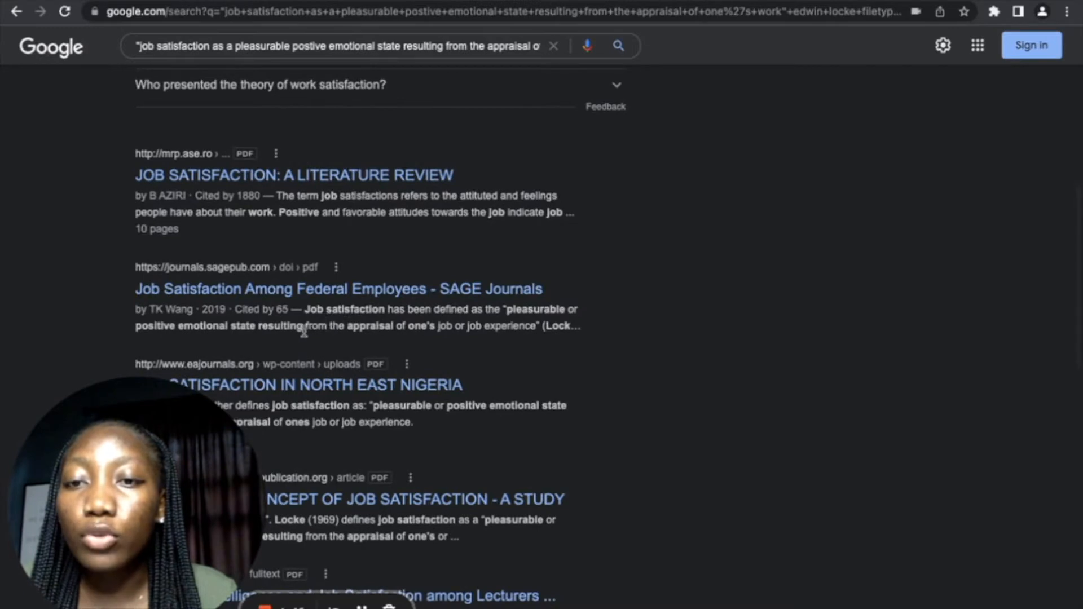
mouse_move(297, 294)
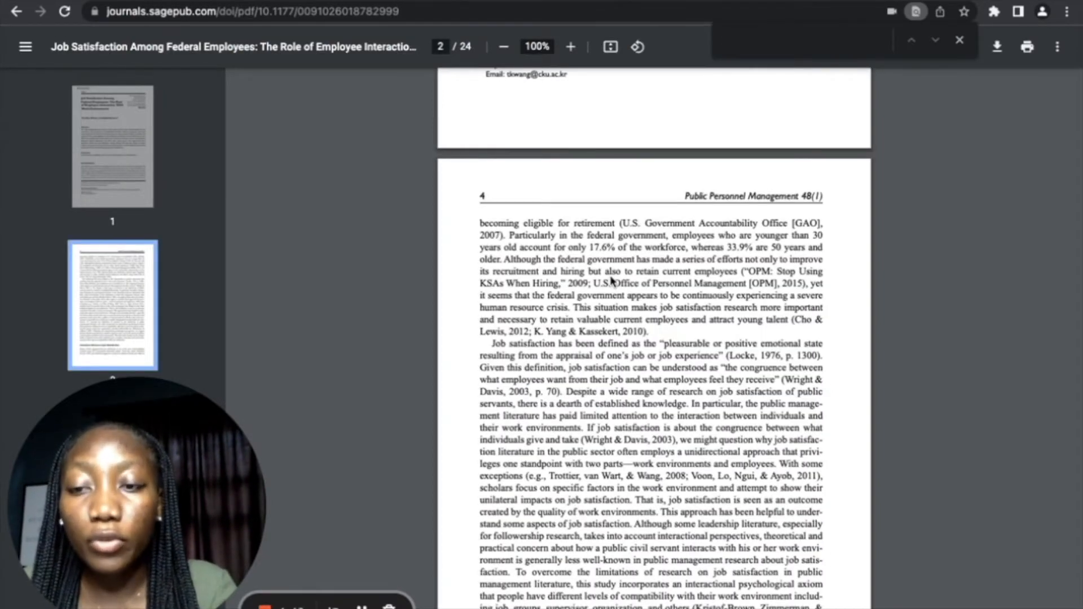
Step: Search the SAGE paper for 'locke' to reach the first of three matches
type("locke")
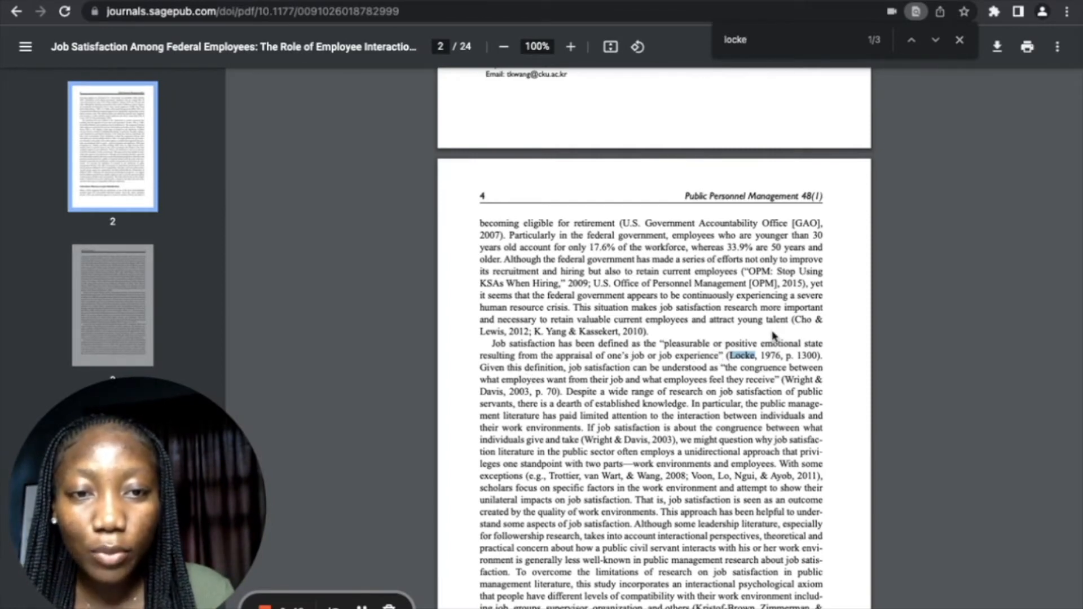
mouse_move(524, 382)
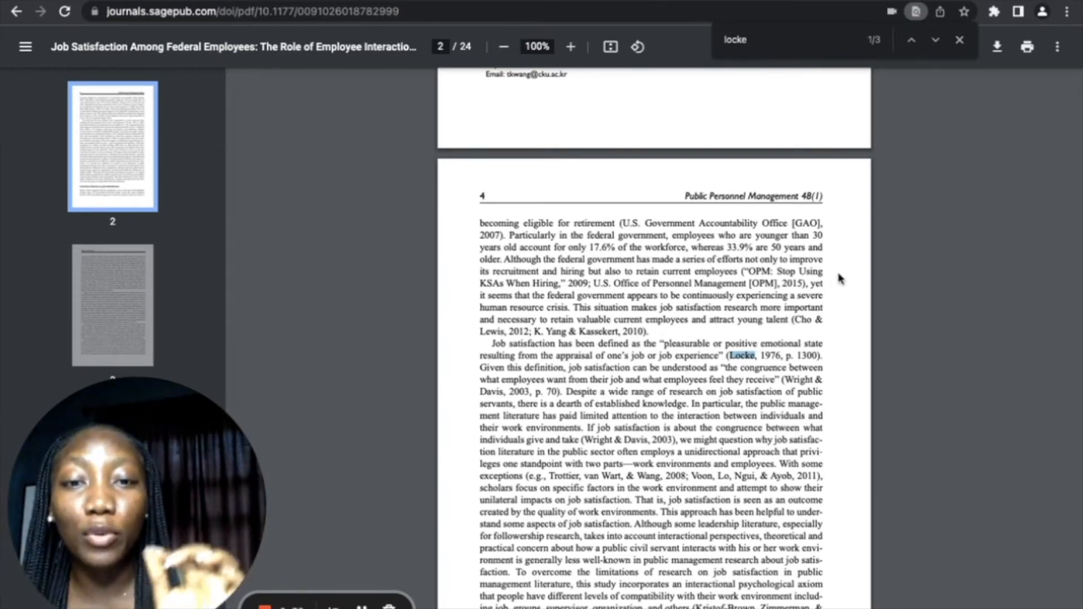
mouse_move(1056, 282)
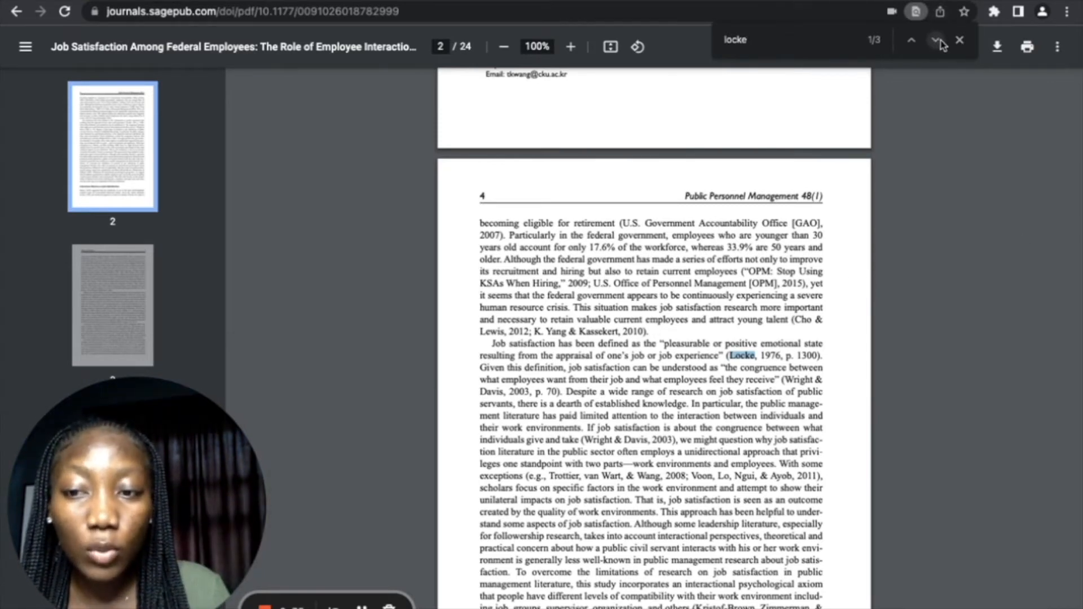
mouse_move(936, 40)
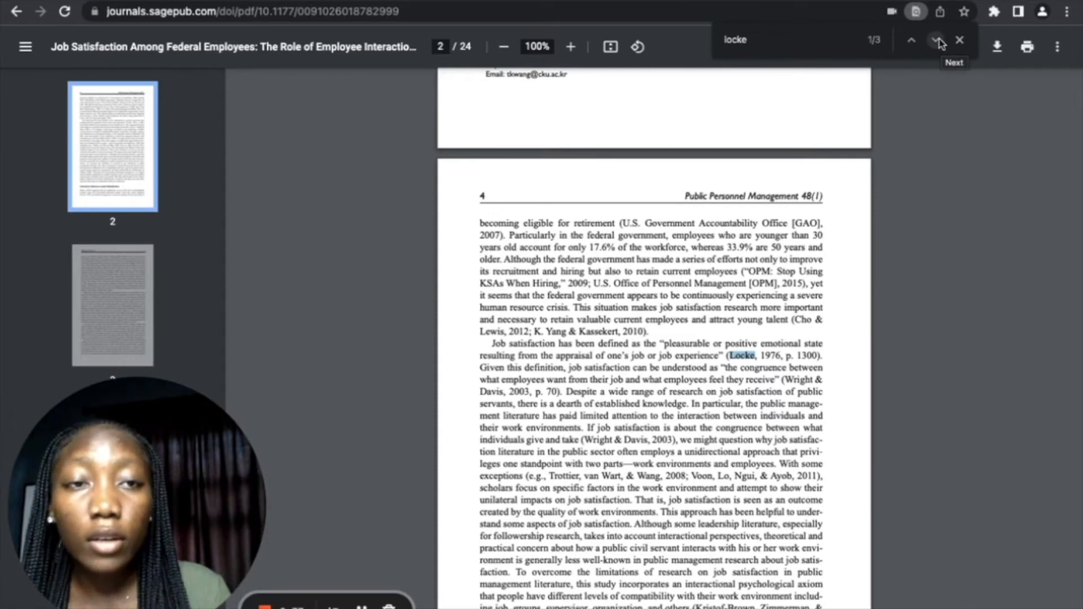
Step: Step to the third 'locke' match, Locke's 1976 reference entry on page 21
left_click(936, 41)
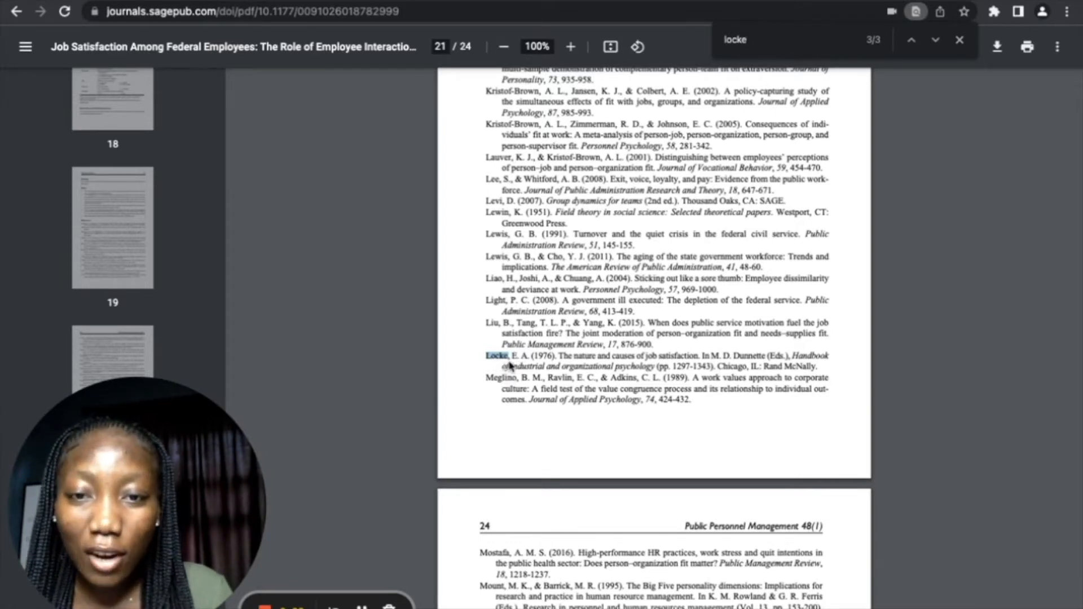
mouse_move(588, 373)
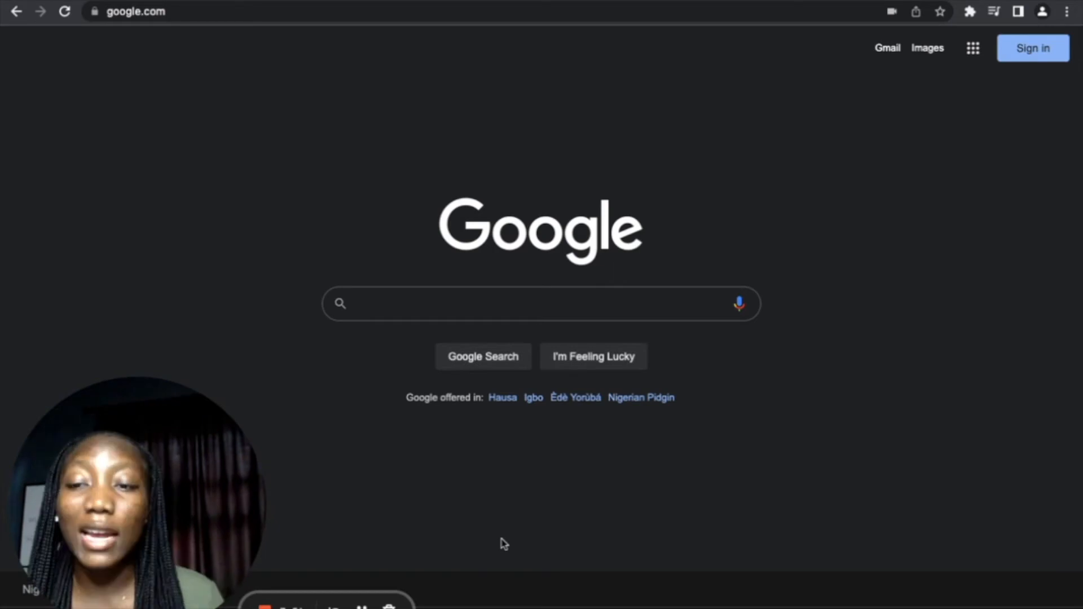
Step: Search Google for "Systemic functional grammar" with after:2000
left_click(540, 304)
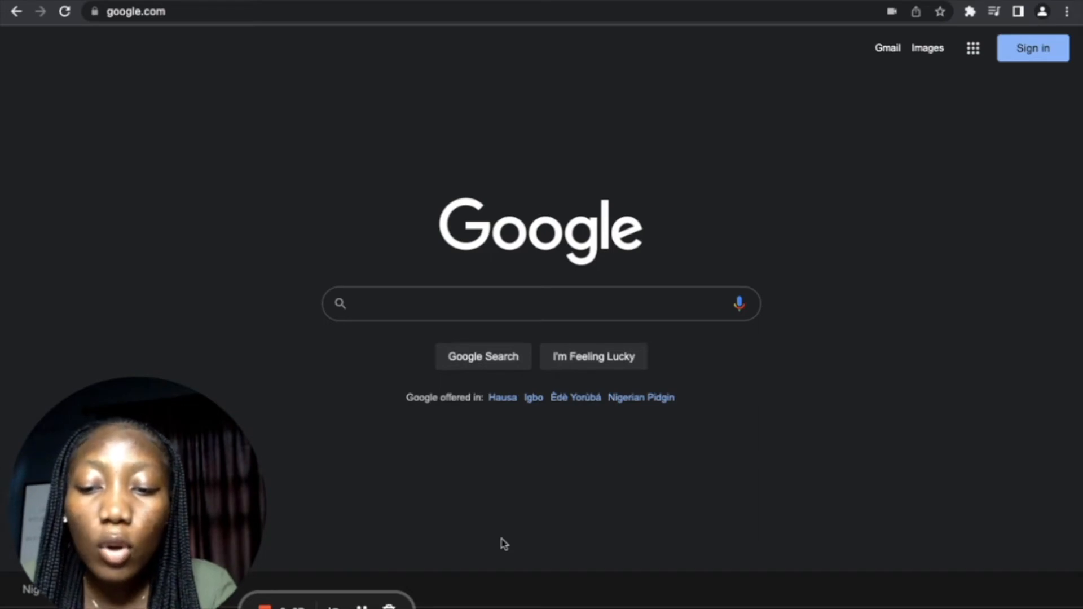
type("s")
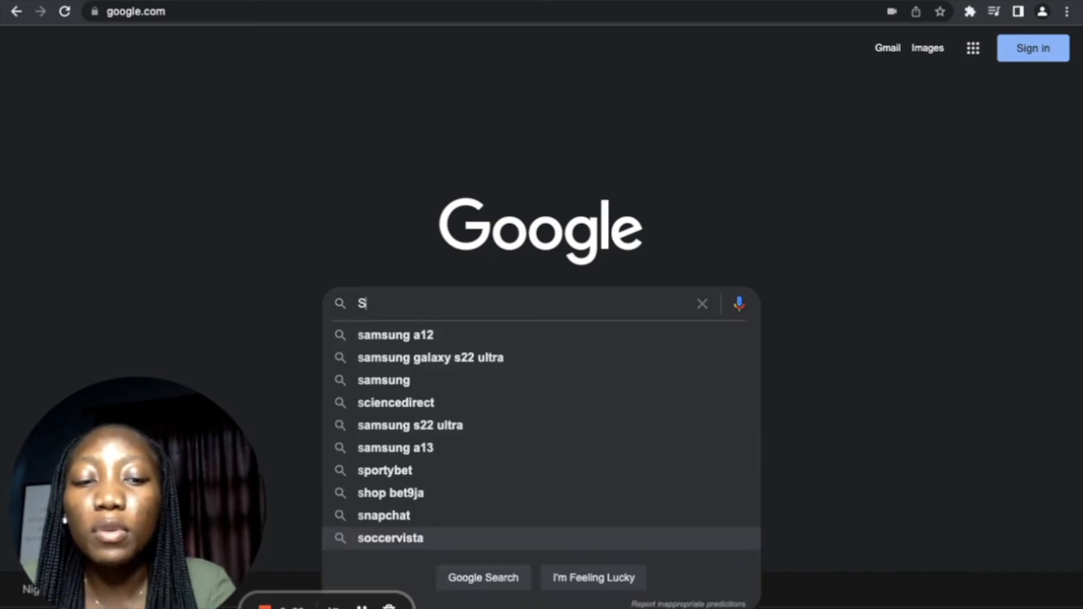
type("ystemic functional gramma")
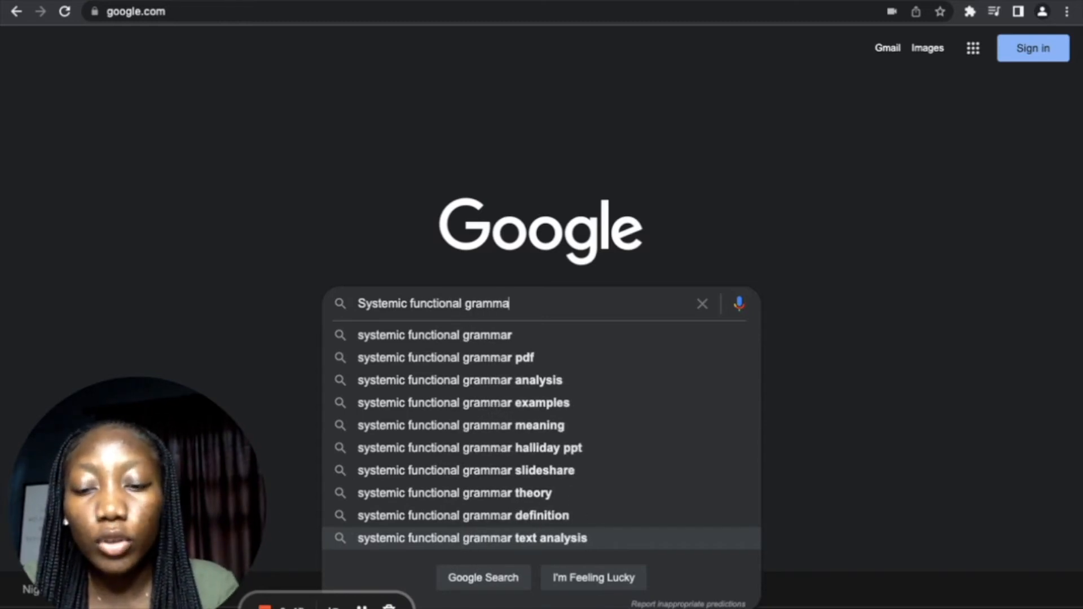
type("r\"")
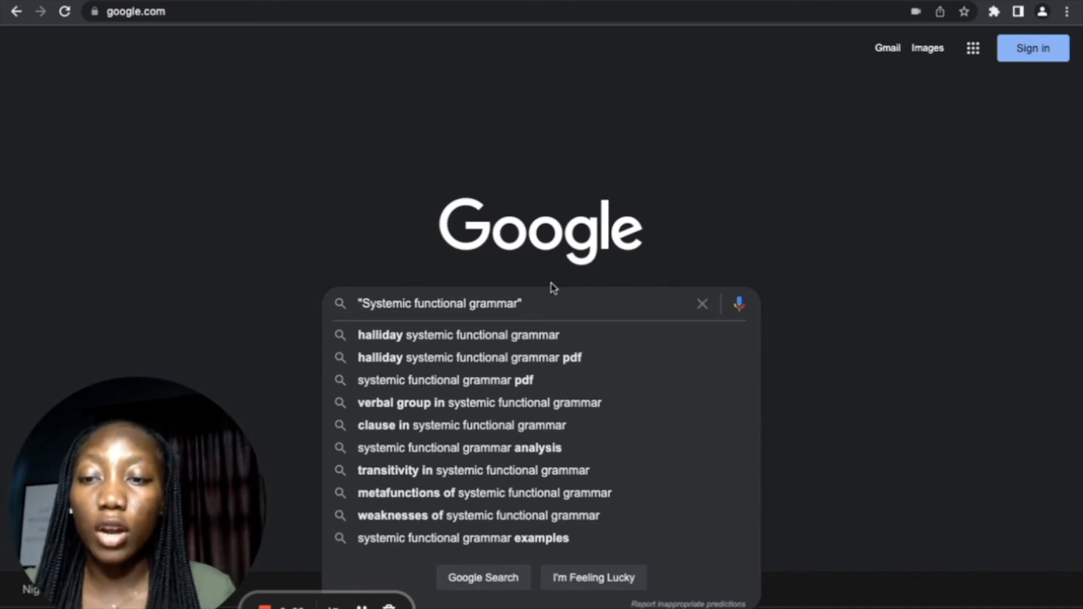
mouse_move(591, 289)
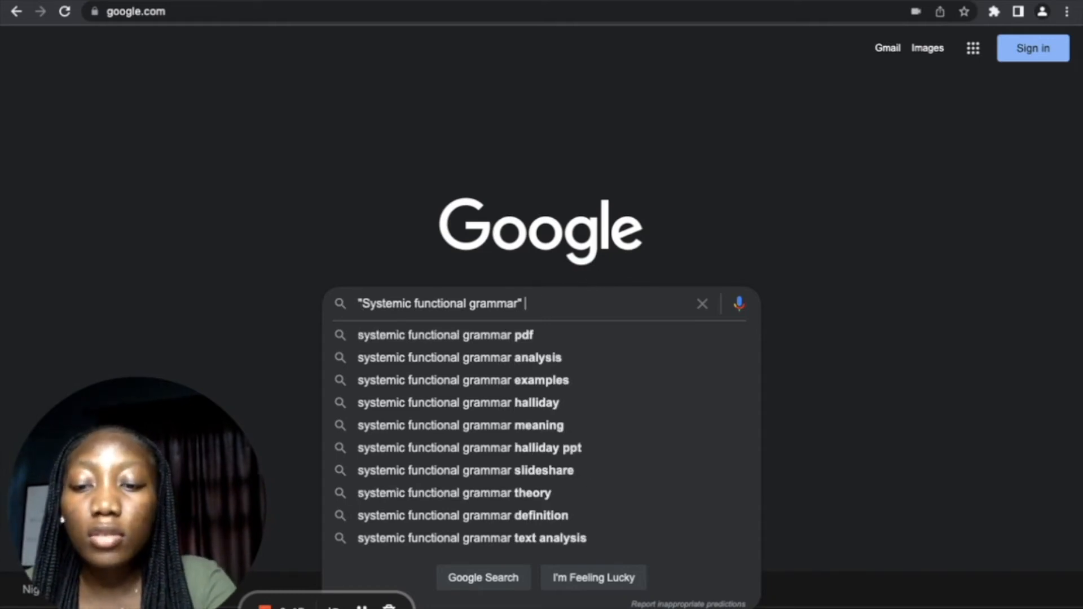
type("after:2000")
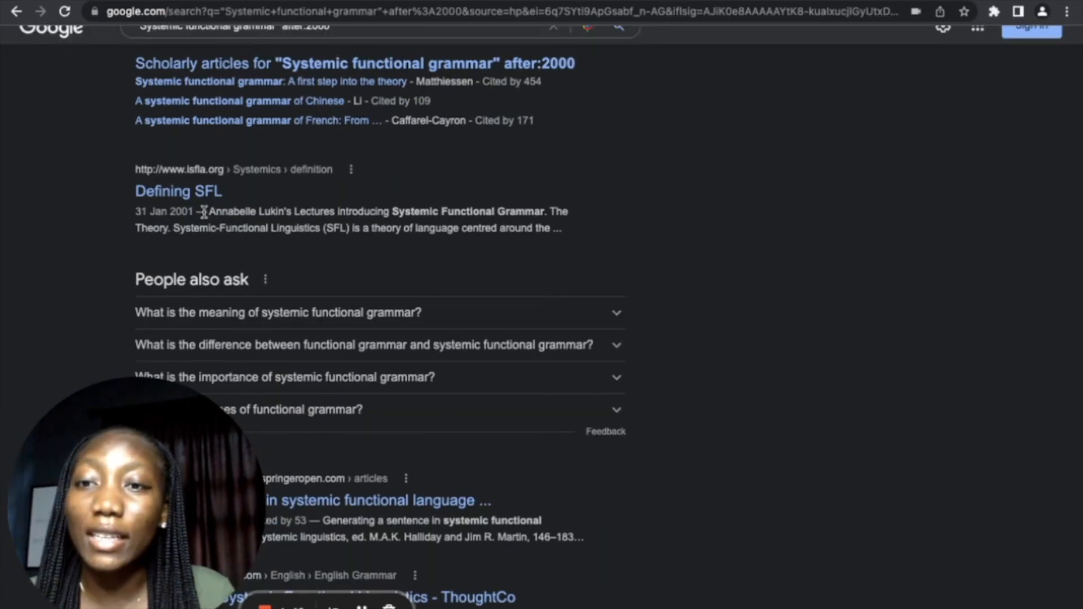
scroll("down", 3)
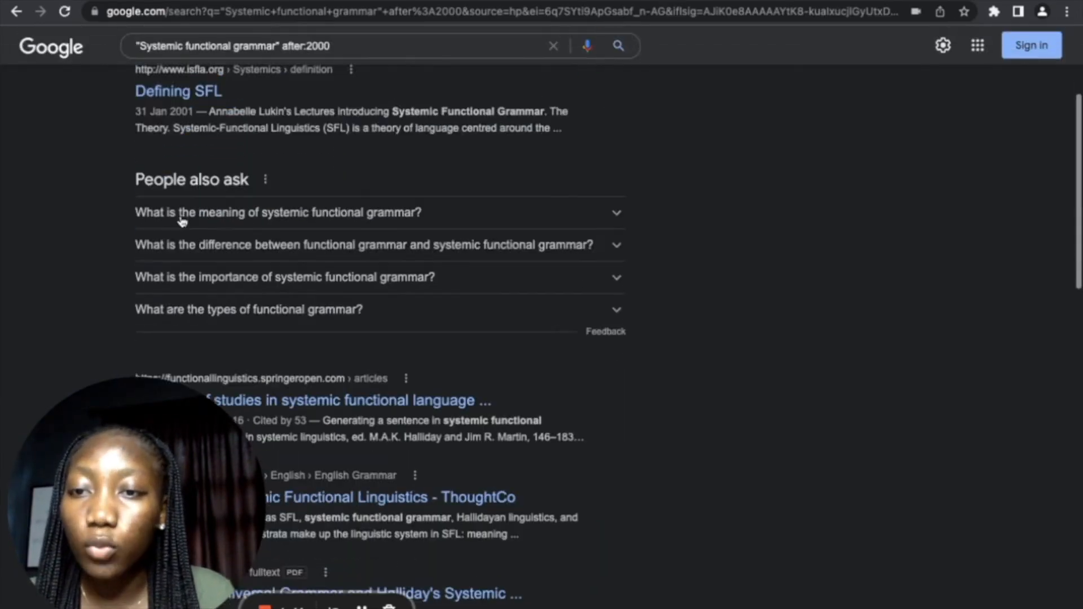
scroll("down", 3)
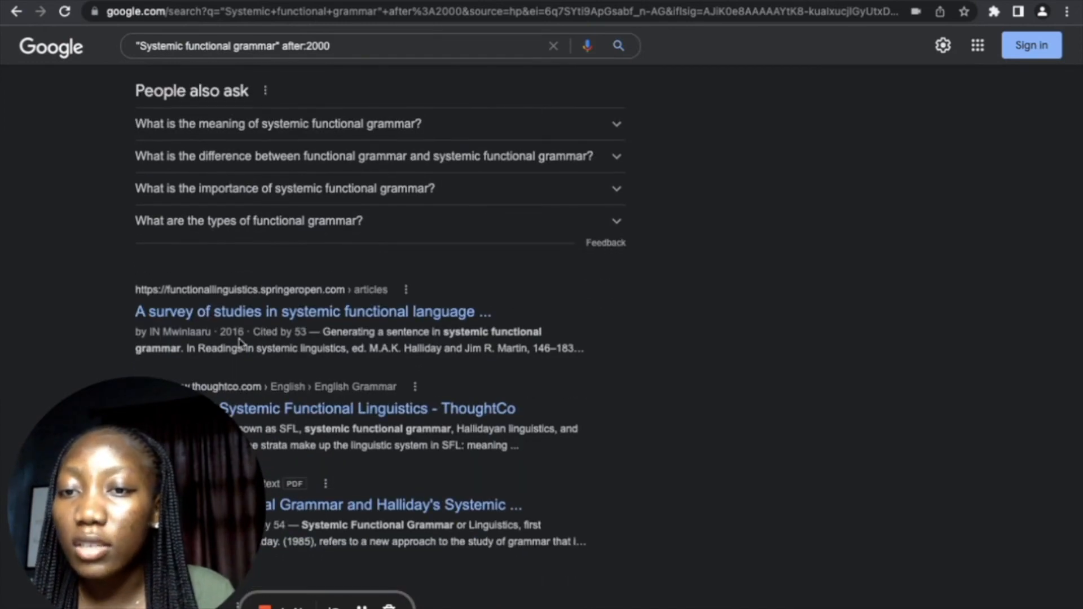
scroll("down", 3)
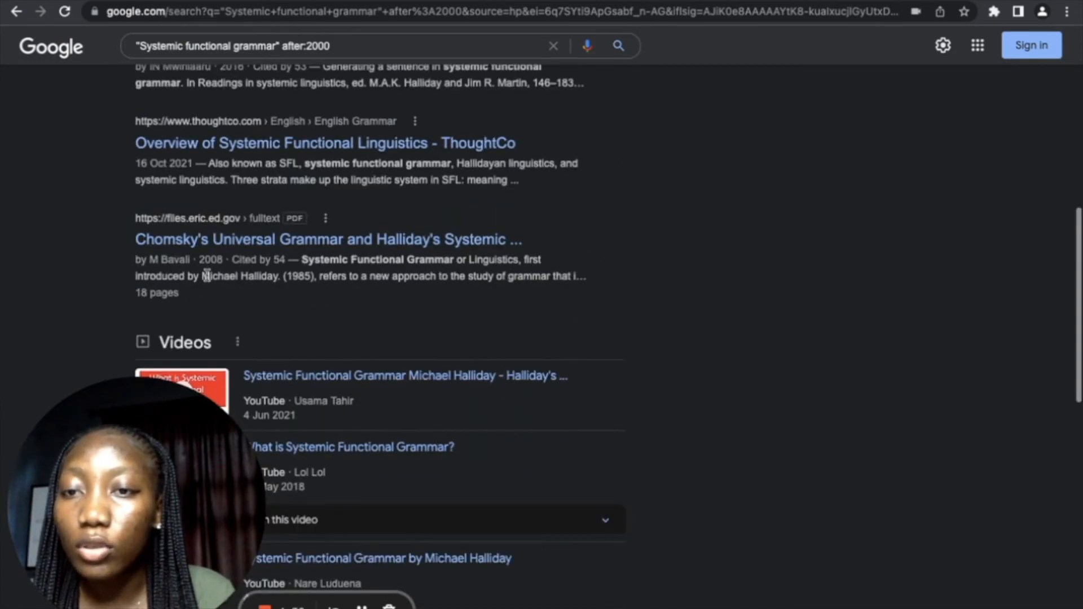
scroll("down", 3)
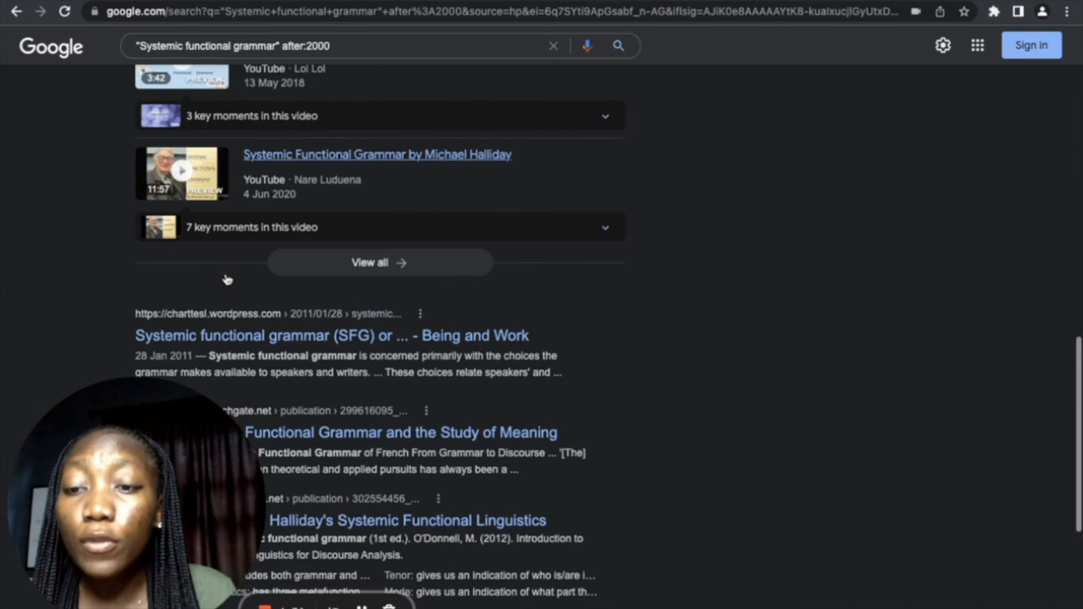
scroll("down", 3)
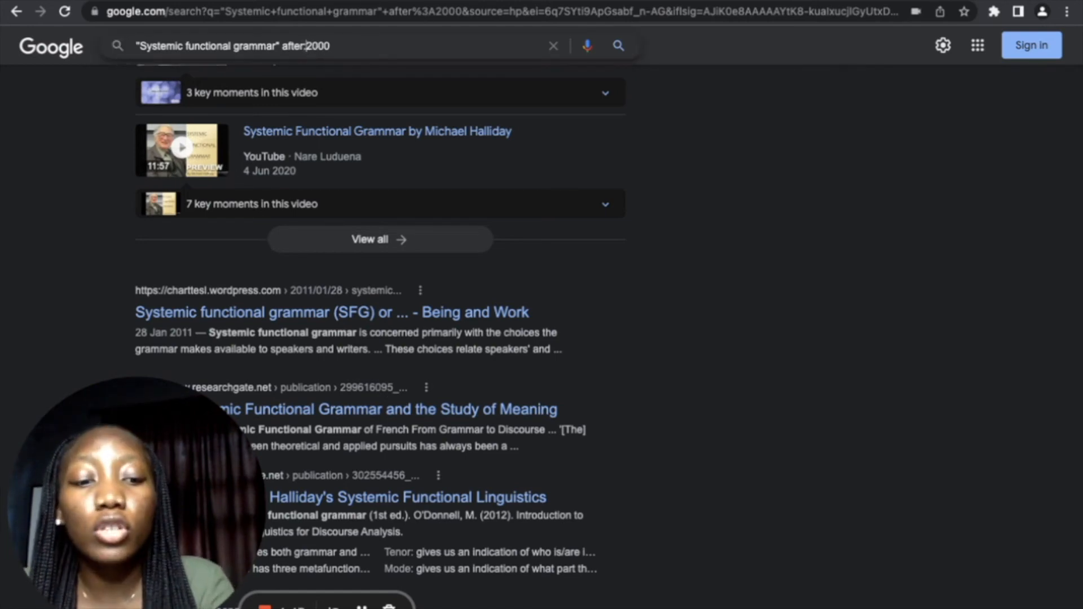
type("af:2000")
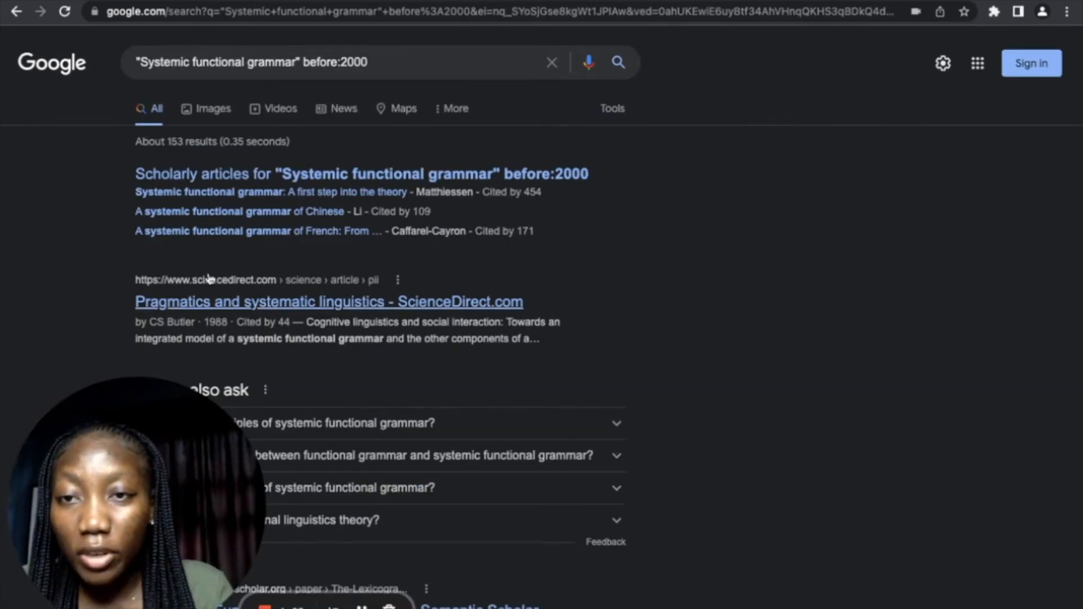
scroll("down", 3)
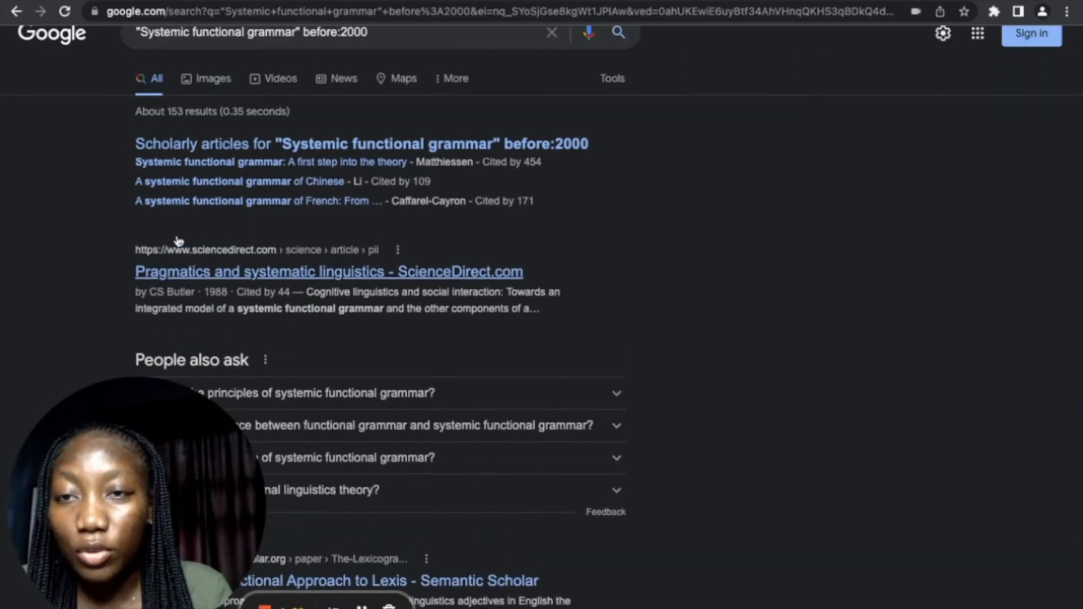
mouse_move(249, 271)
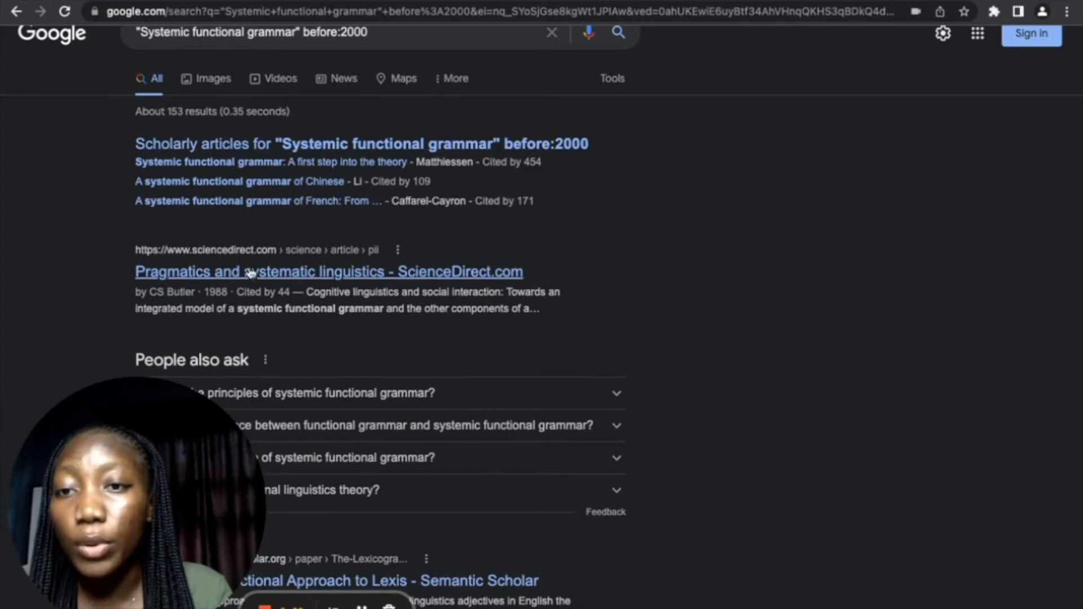
scroll("down", 3)
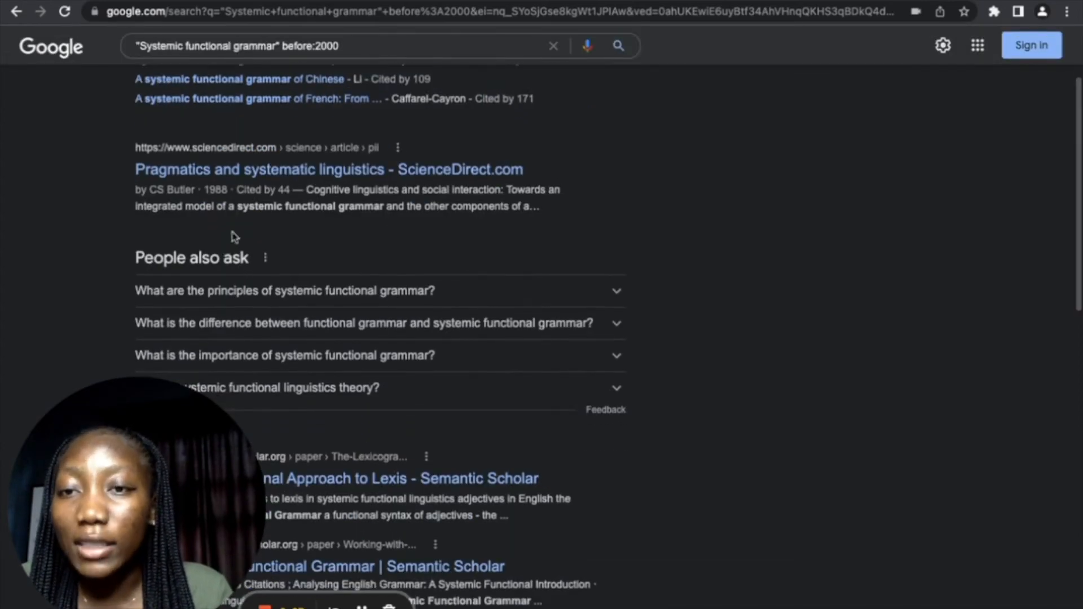
scroll("down", 3)
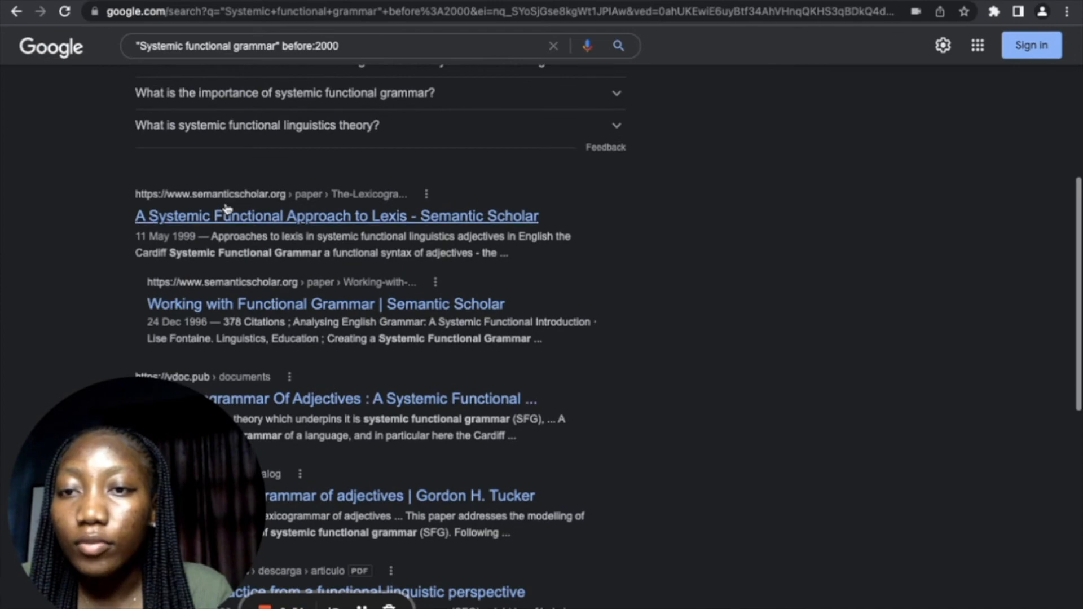
scroll("down", 3)
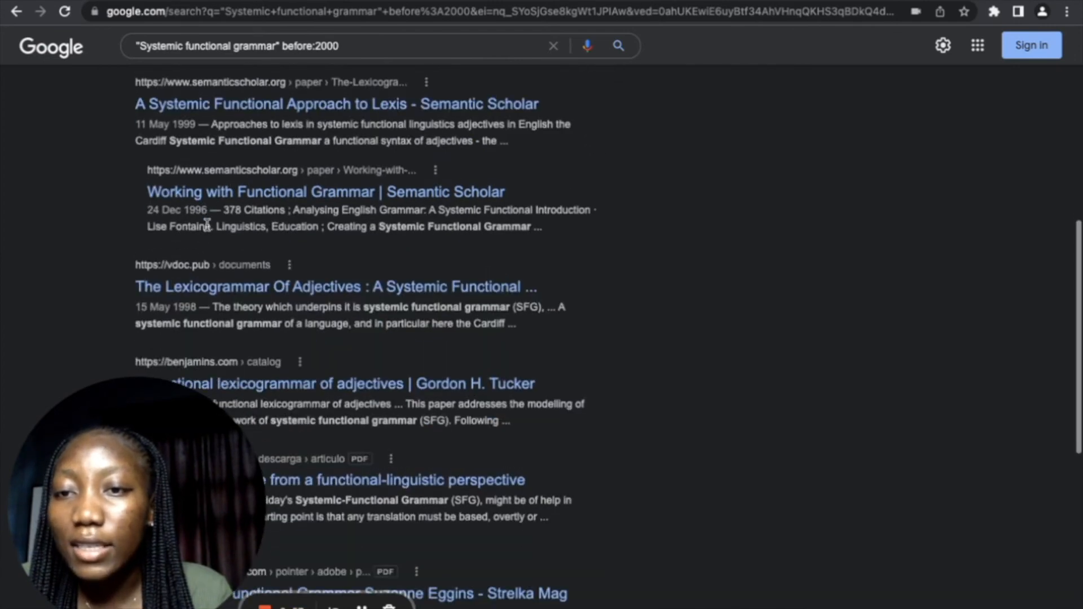
scroll("down", 3)
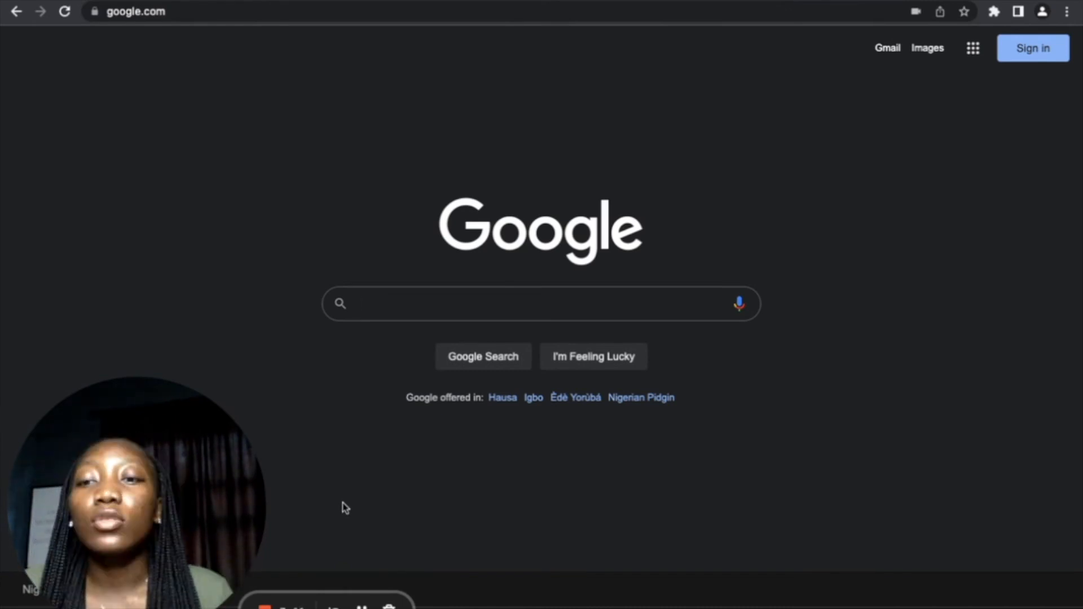
Step: Search 'site:academia.edu how europe underdeveloped africa'
left_click(506, 304)
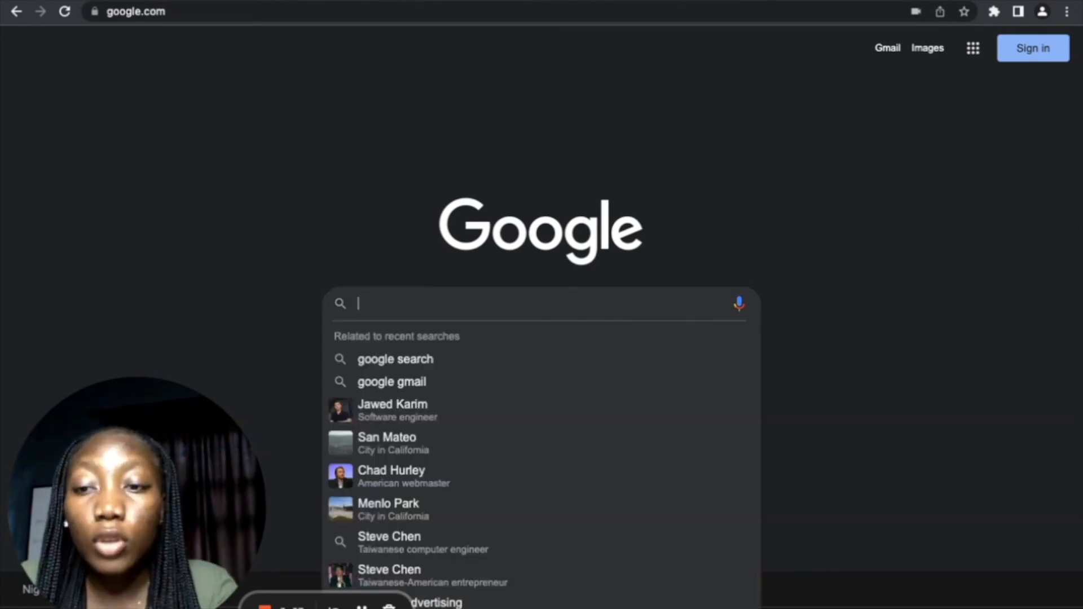
type("site:")
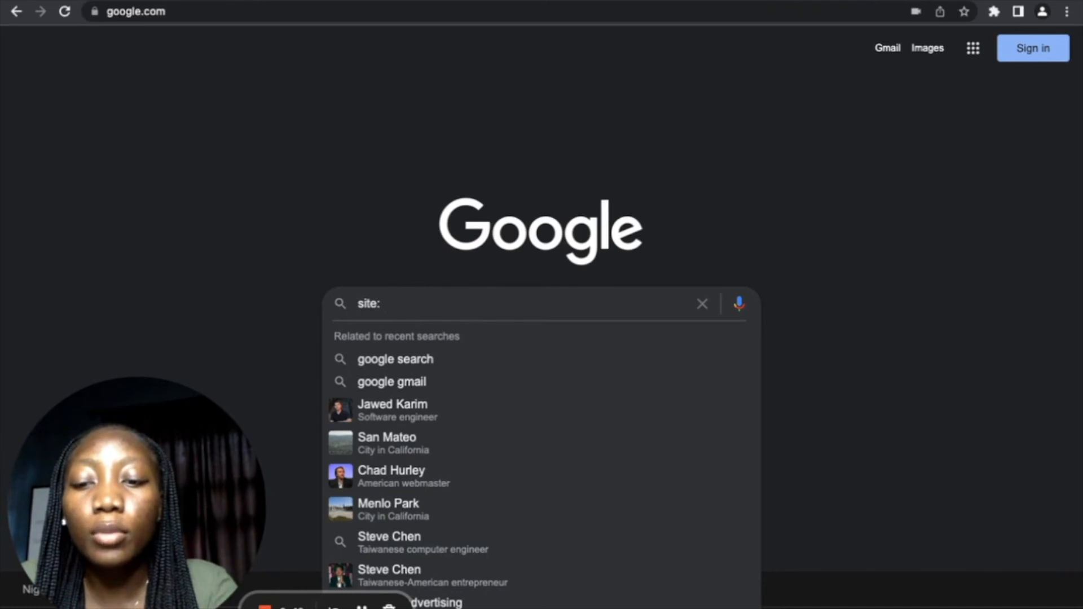
type("academia.ed")
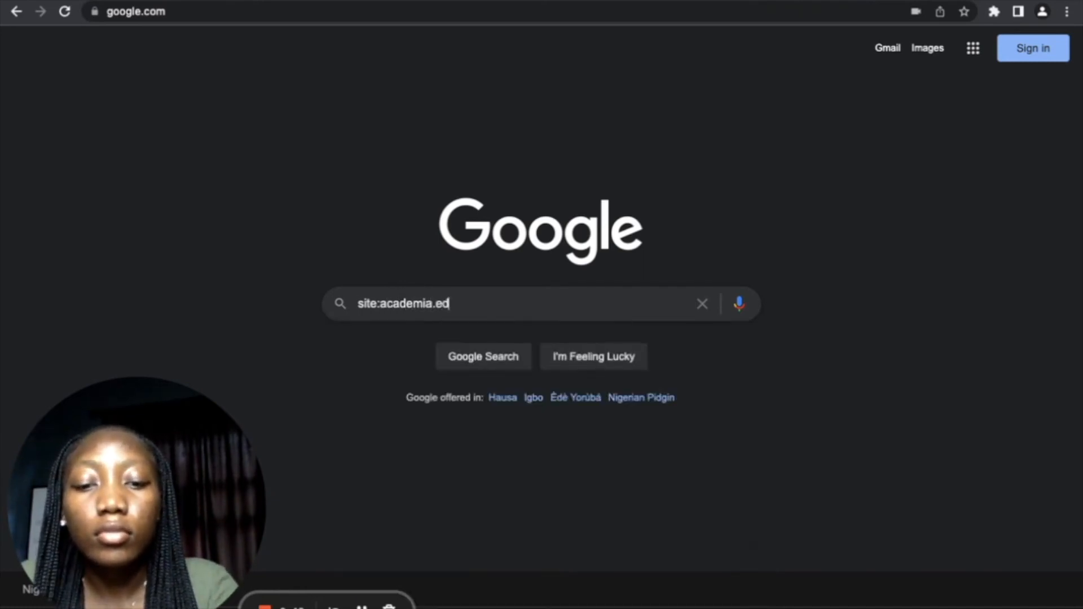
type("u")
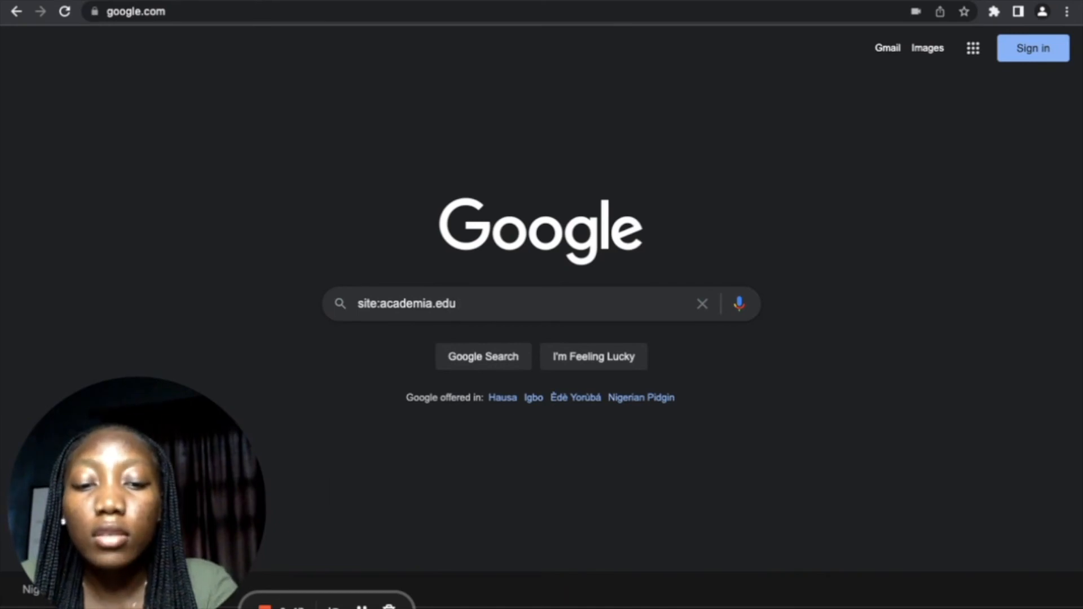
type("how europe underdeveloped africa")
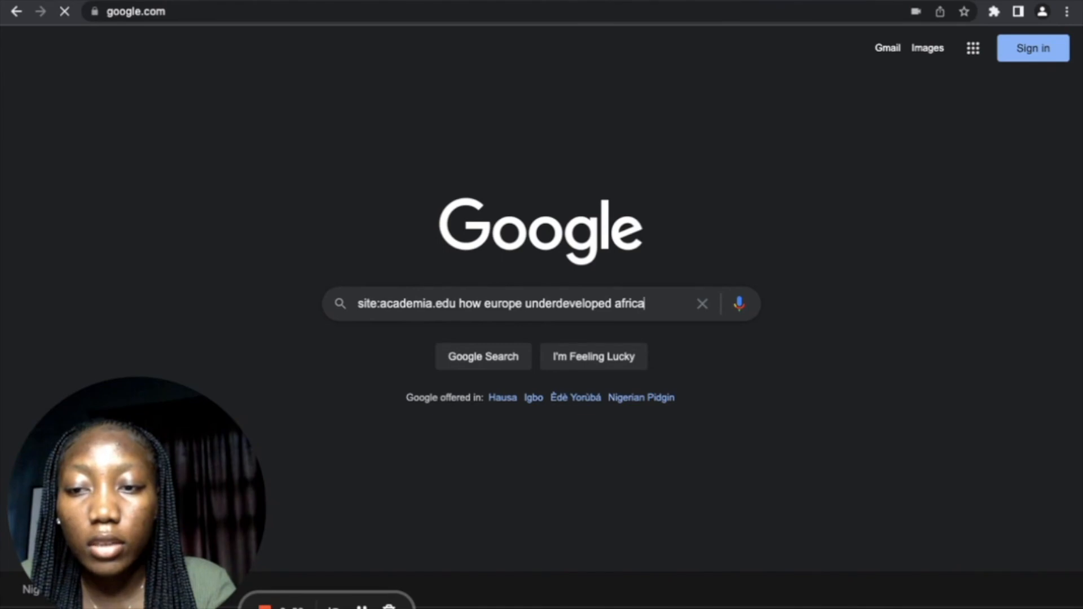
key("Enter")
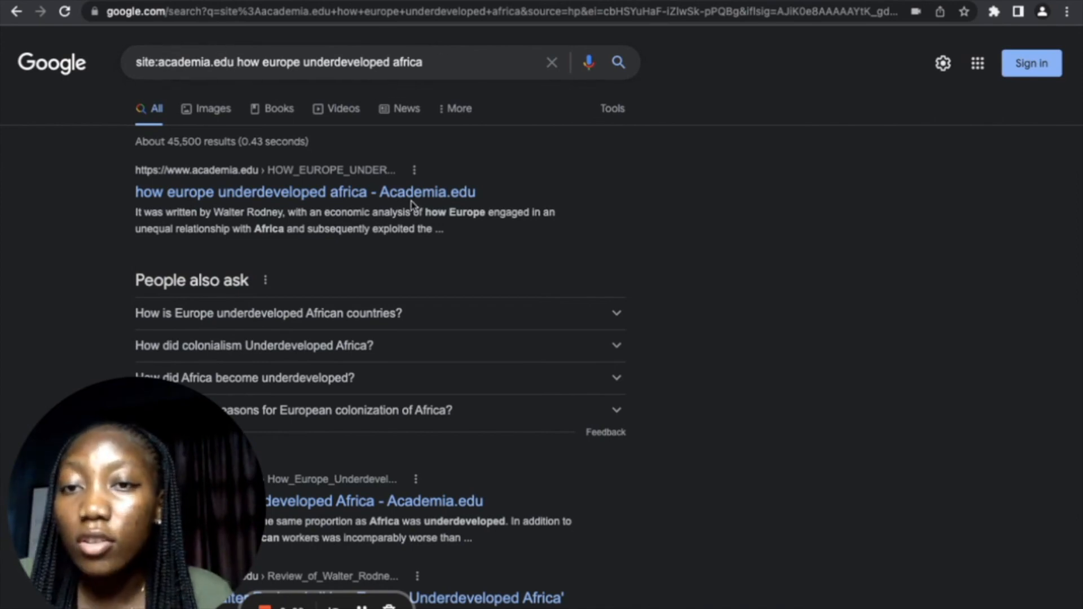
scroll("down", 3)
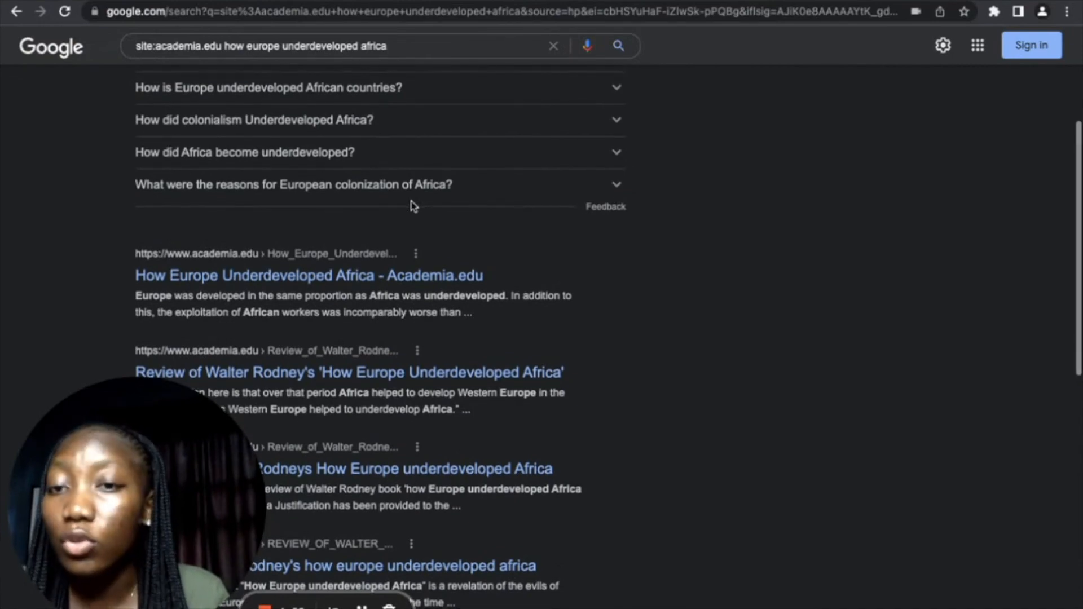
scroll("down", 3)
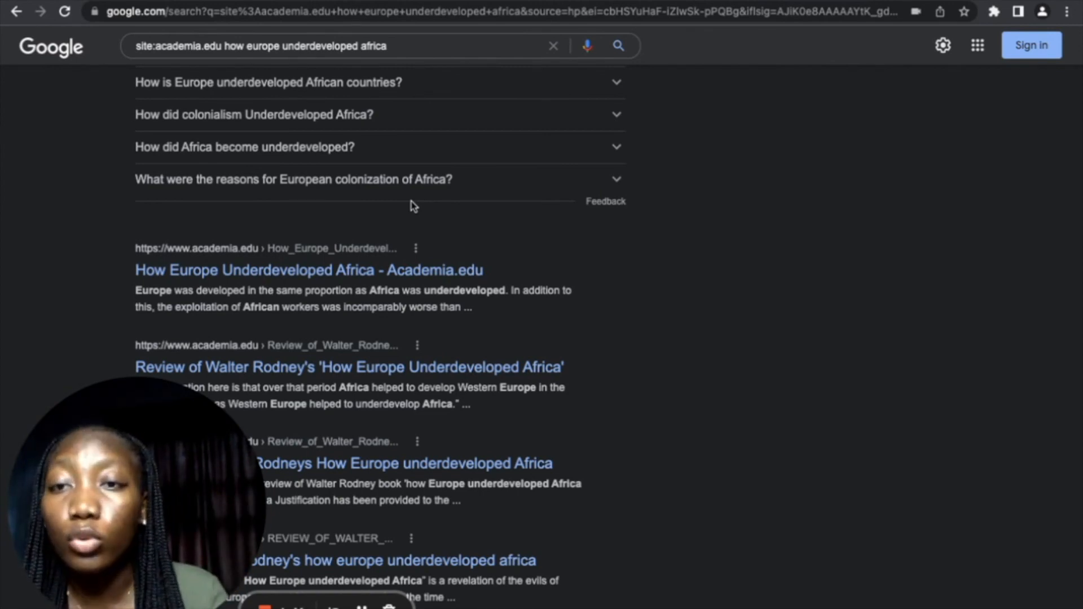
mouse_move(165, 81)
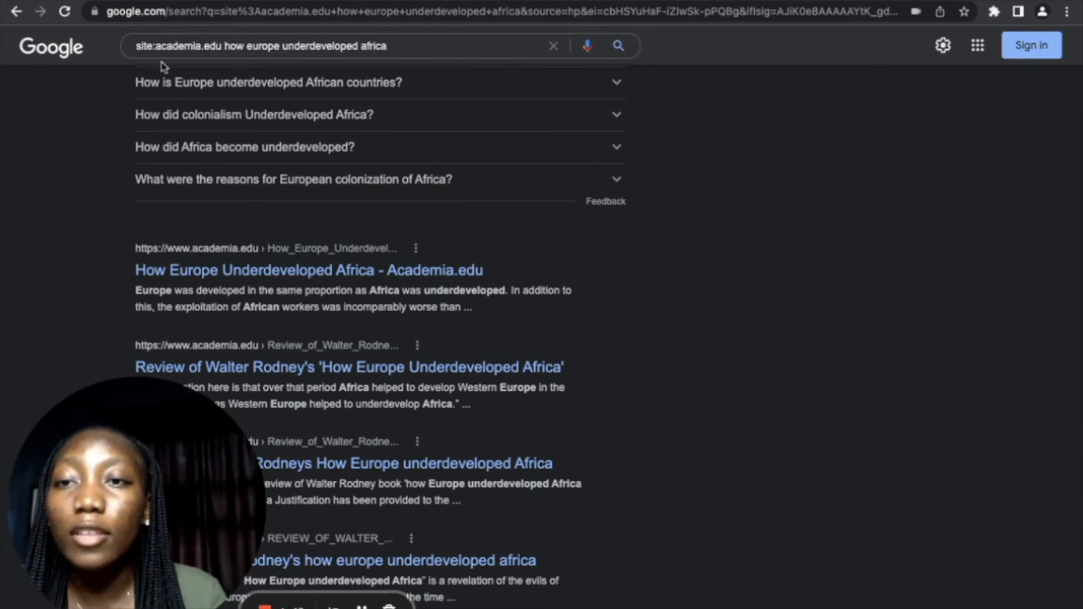